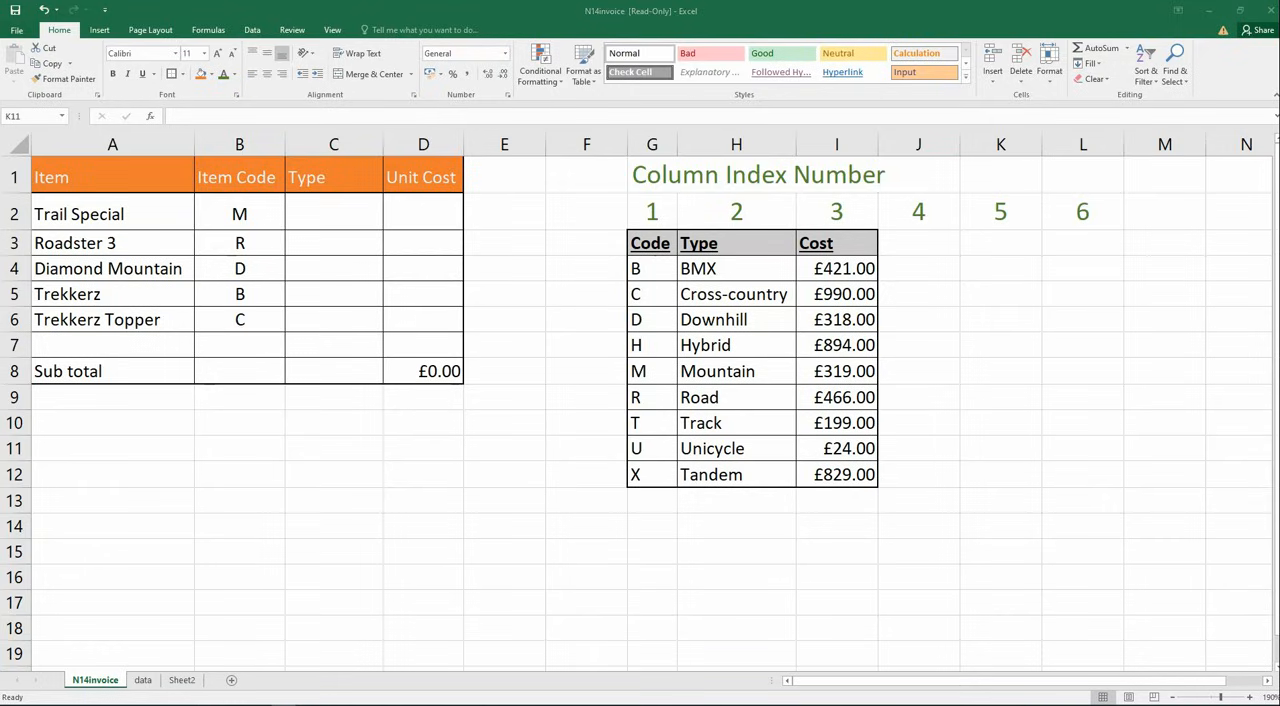
mouse_move(332, 268)
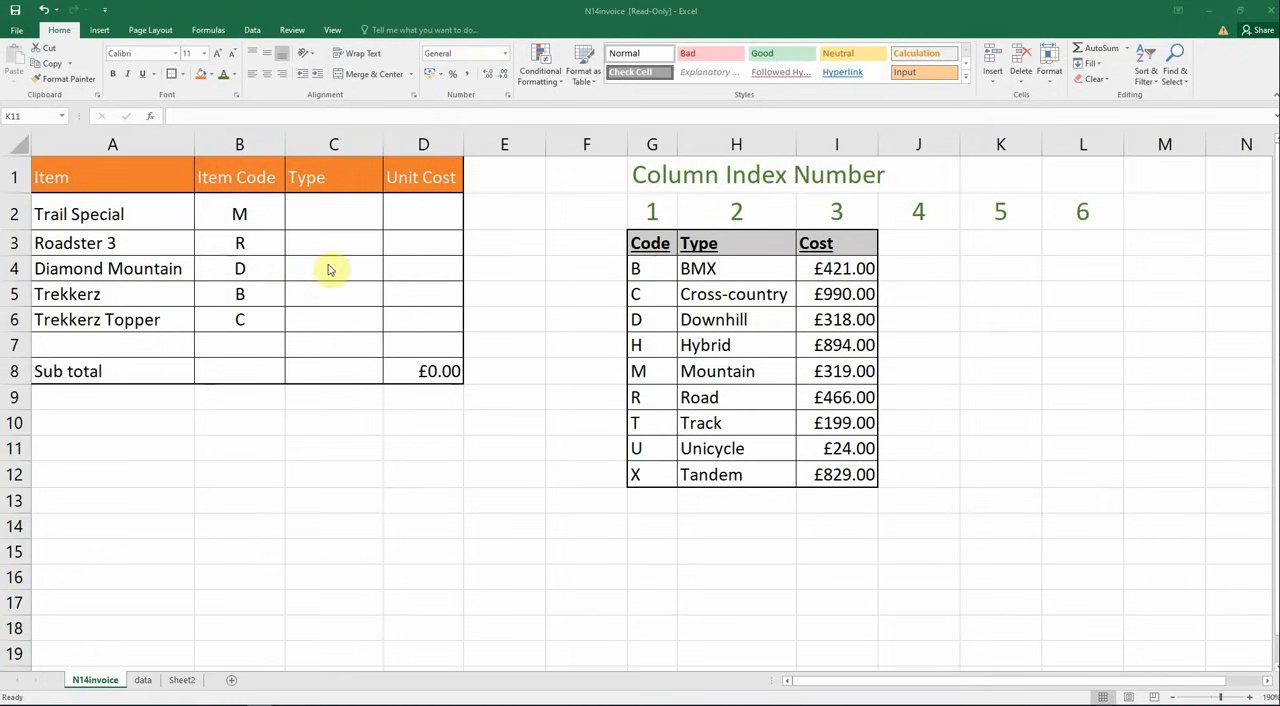
- Enter a VLOOKUP in C2 matching code B2 against G4:I12, column 2, exact match, returning Mountain
left_click(332, 212)
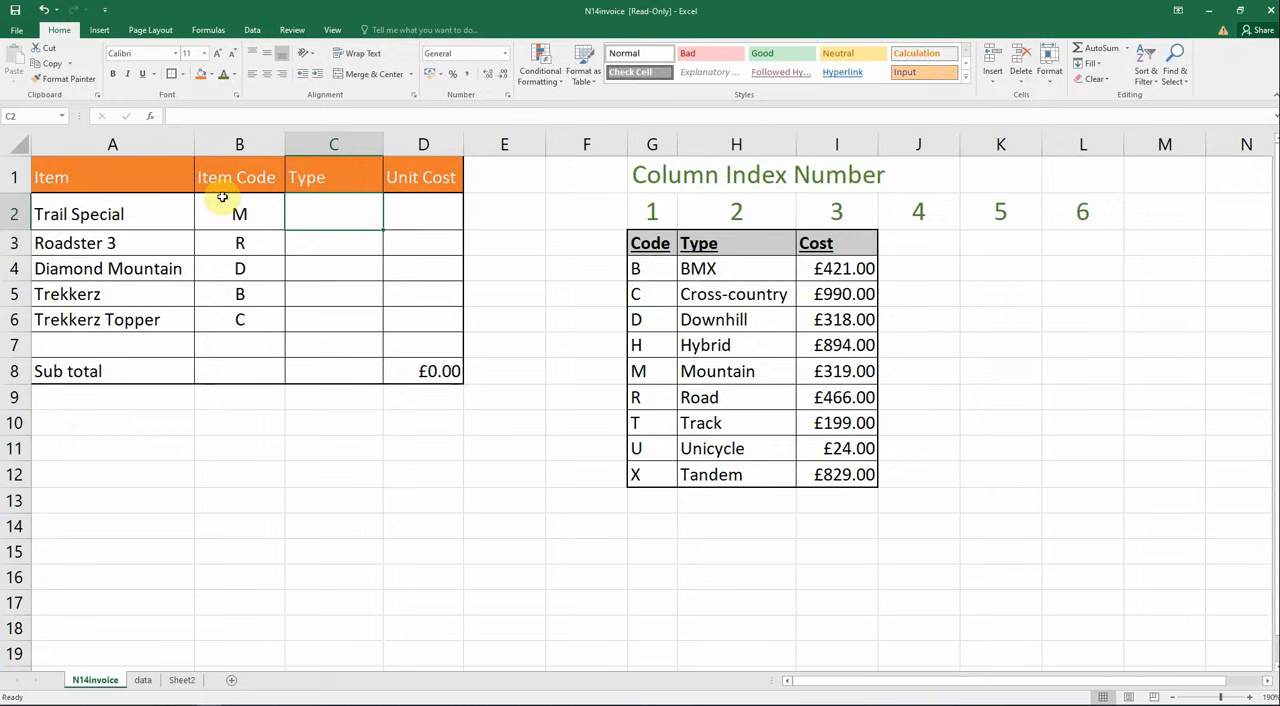
mouse_move(562, 406)
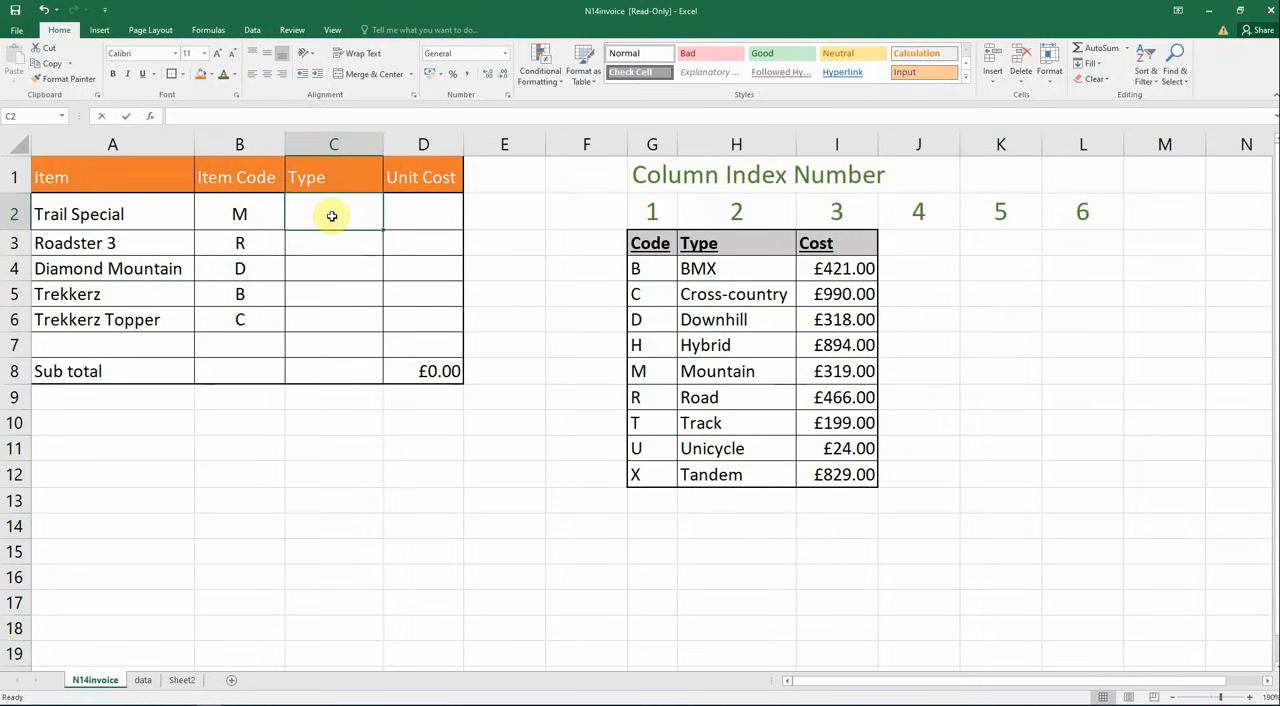
type("=vlookup")
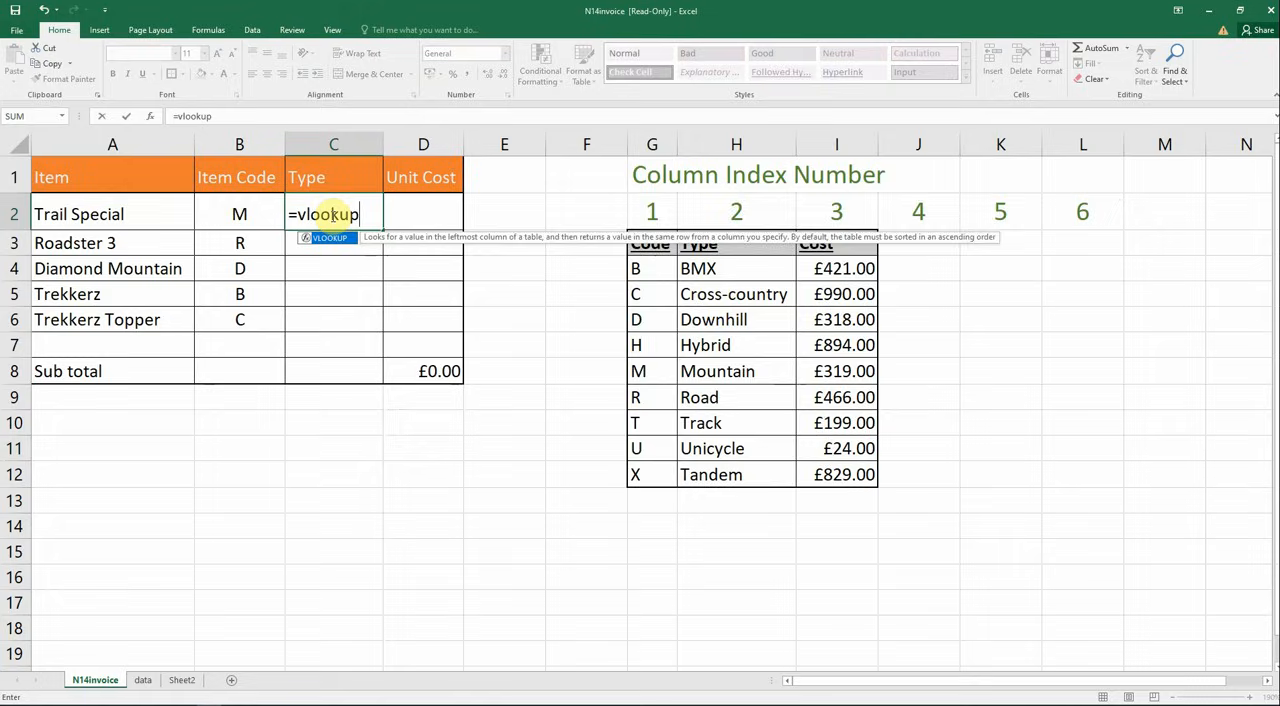
type("(")
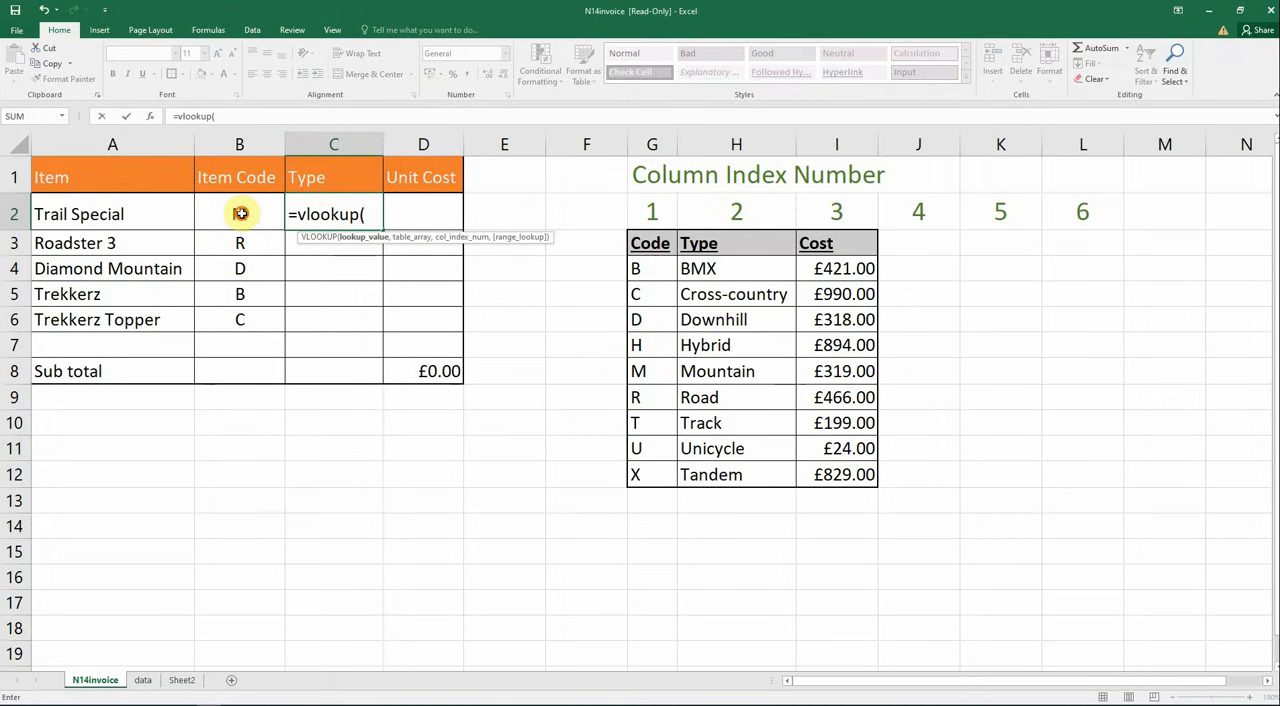
left_click(238, 212)
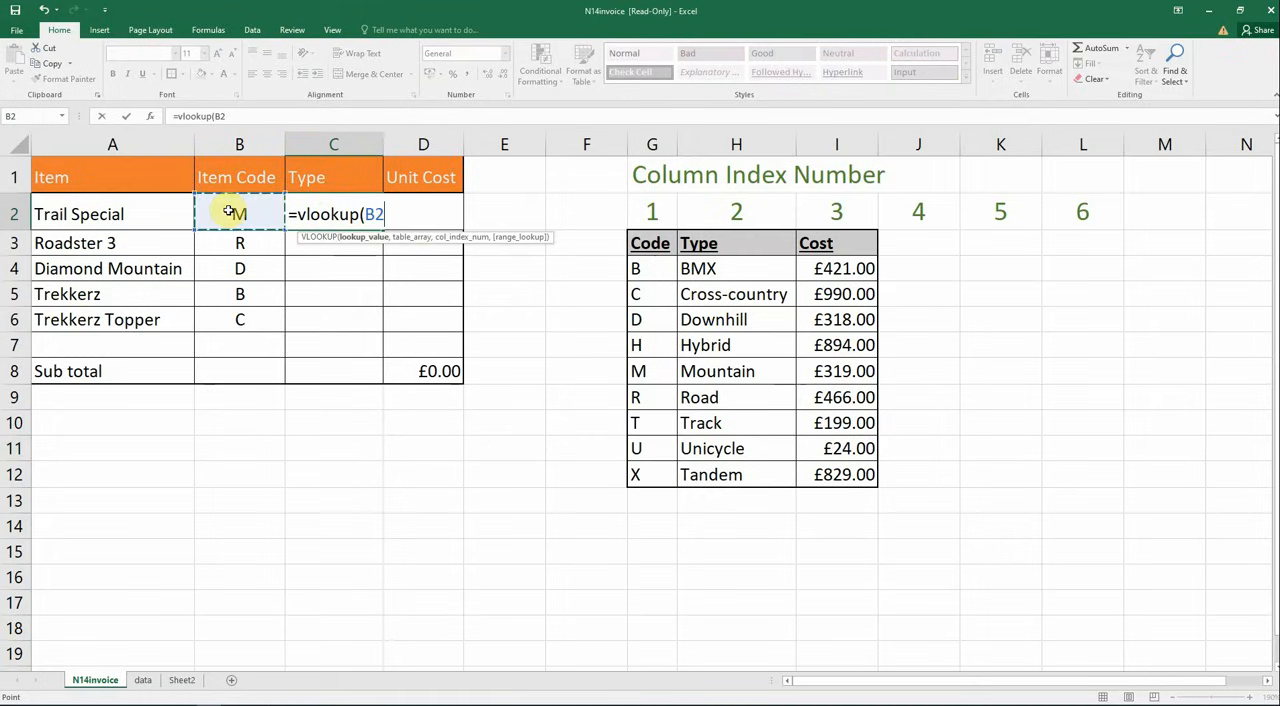
type(",G4:I12,")
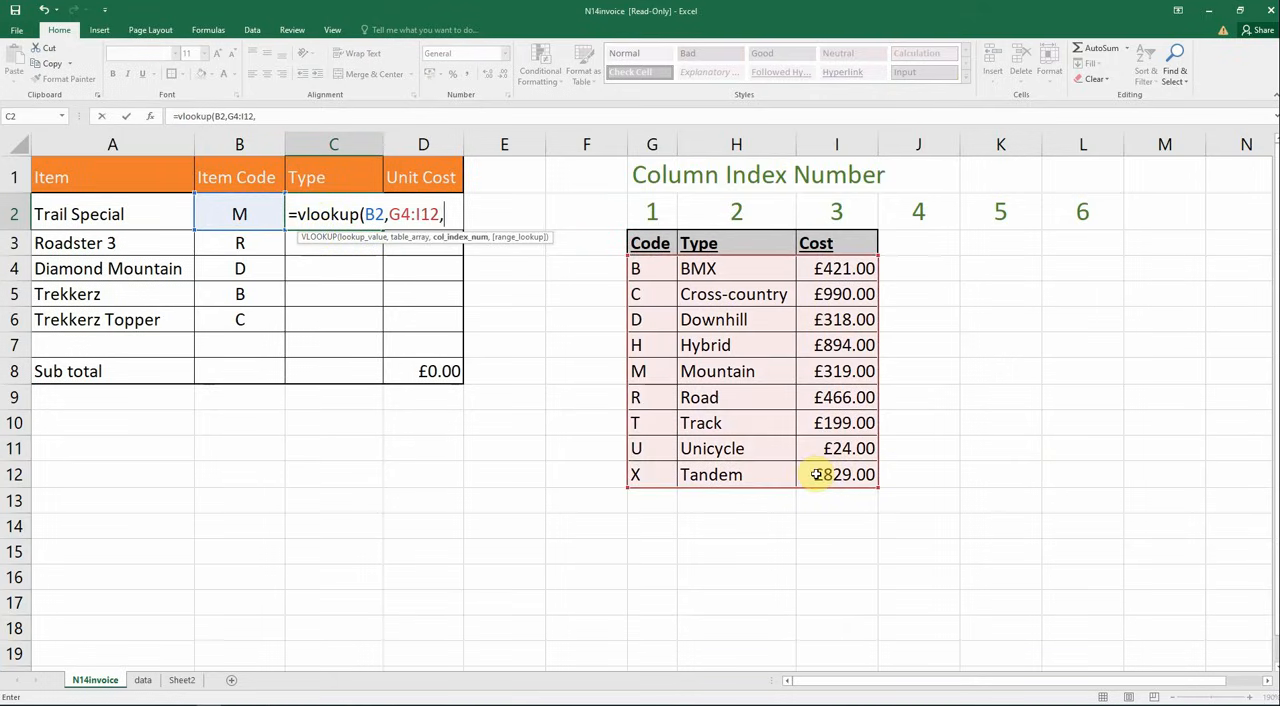
mouse_move(676, 212)
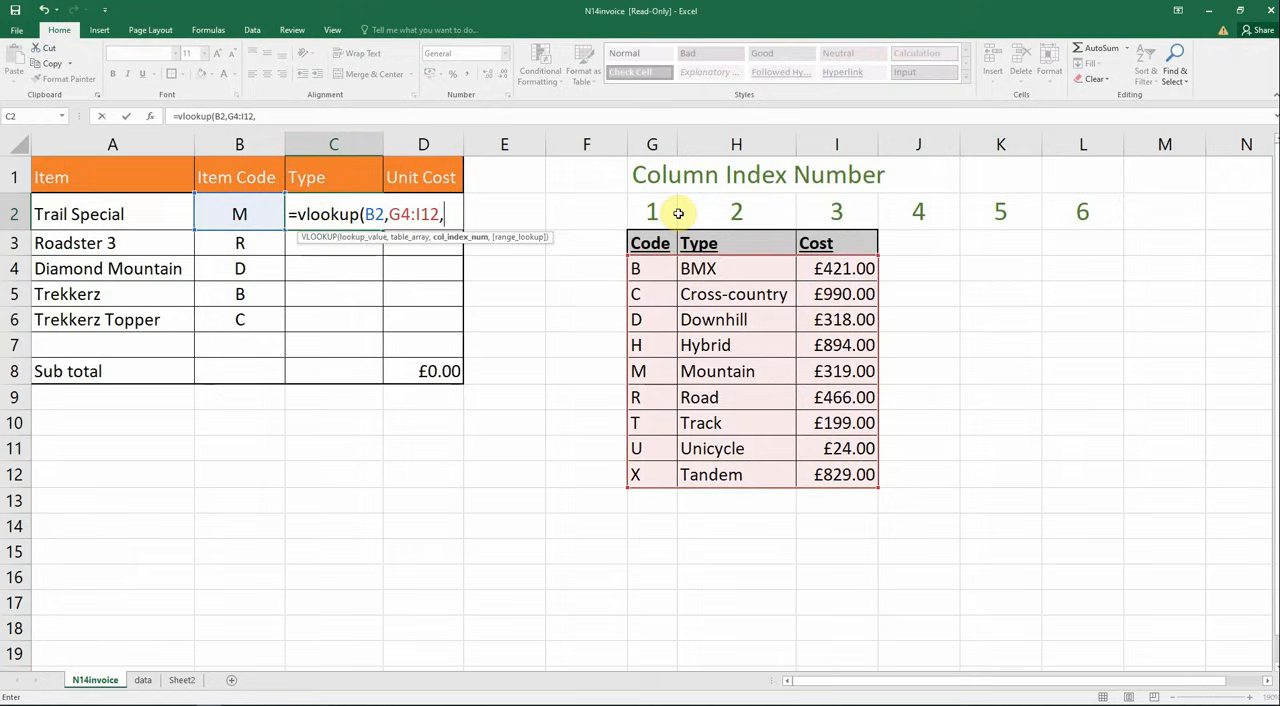
mouse_move(738, 220)
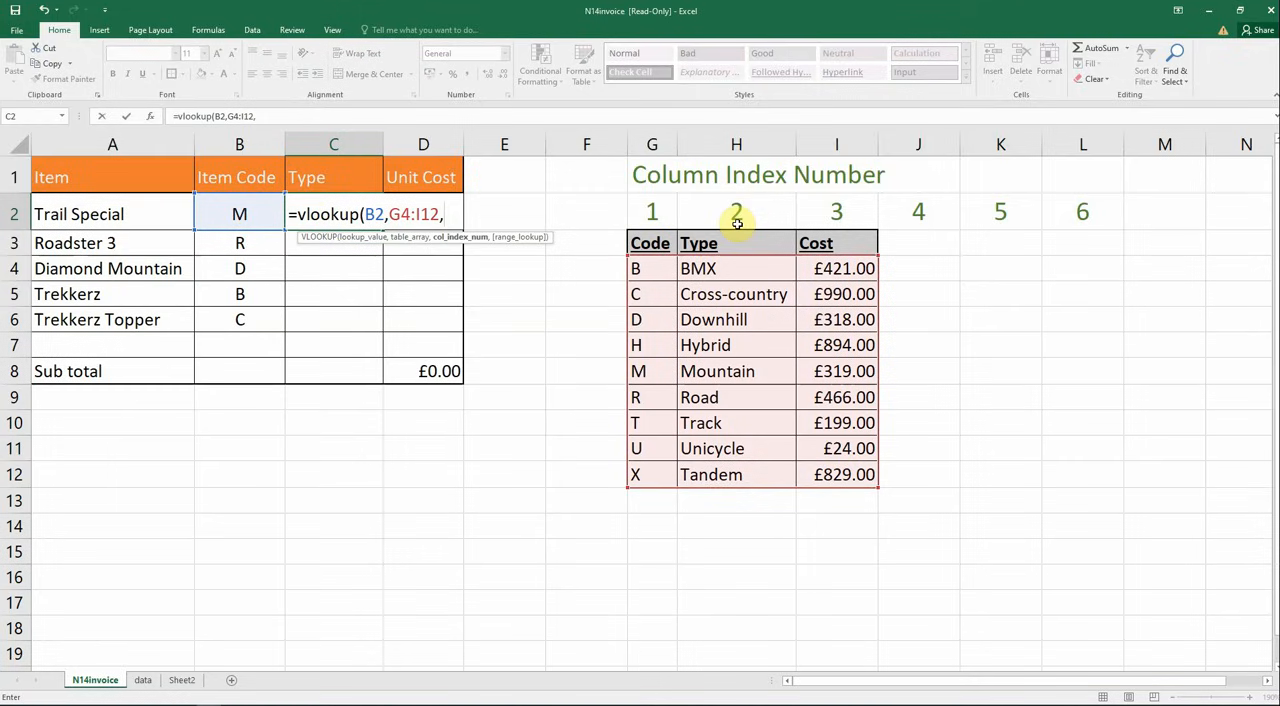
type("2")
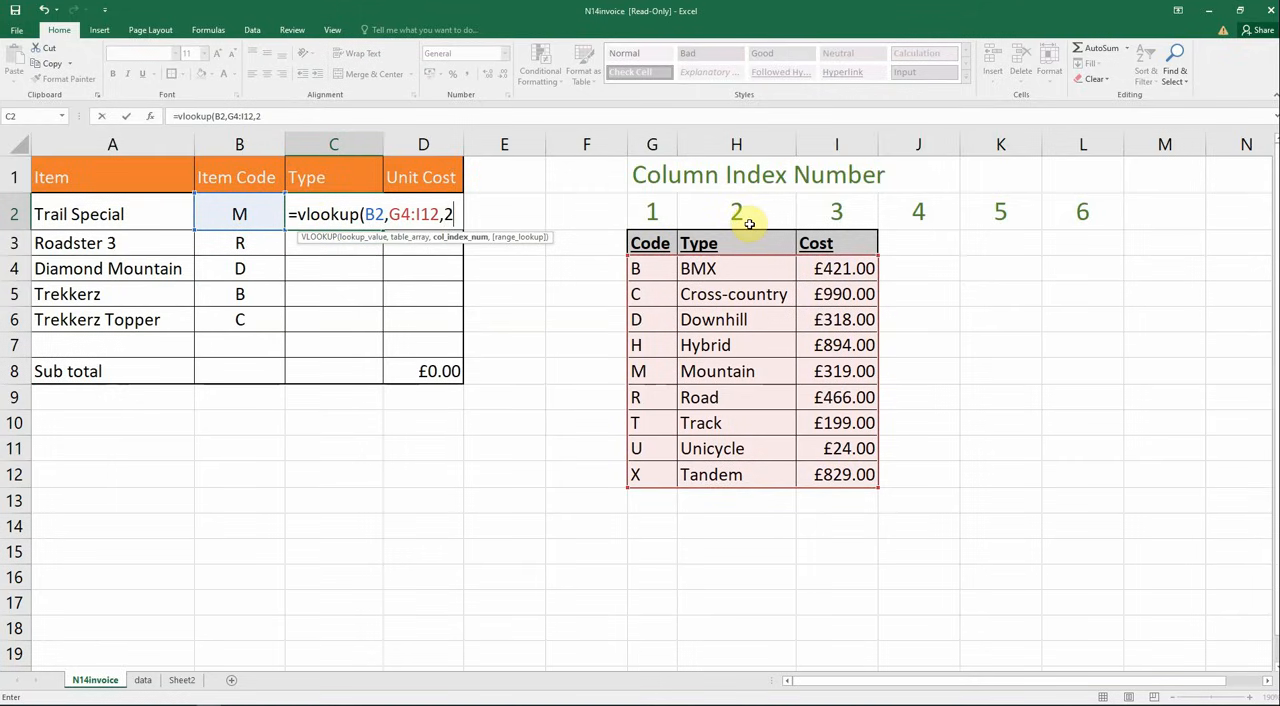
type(",")
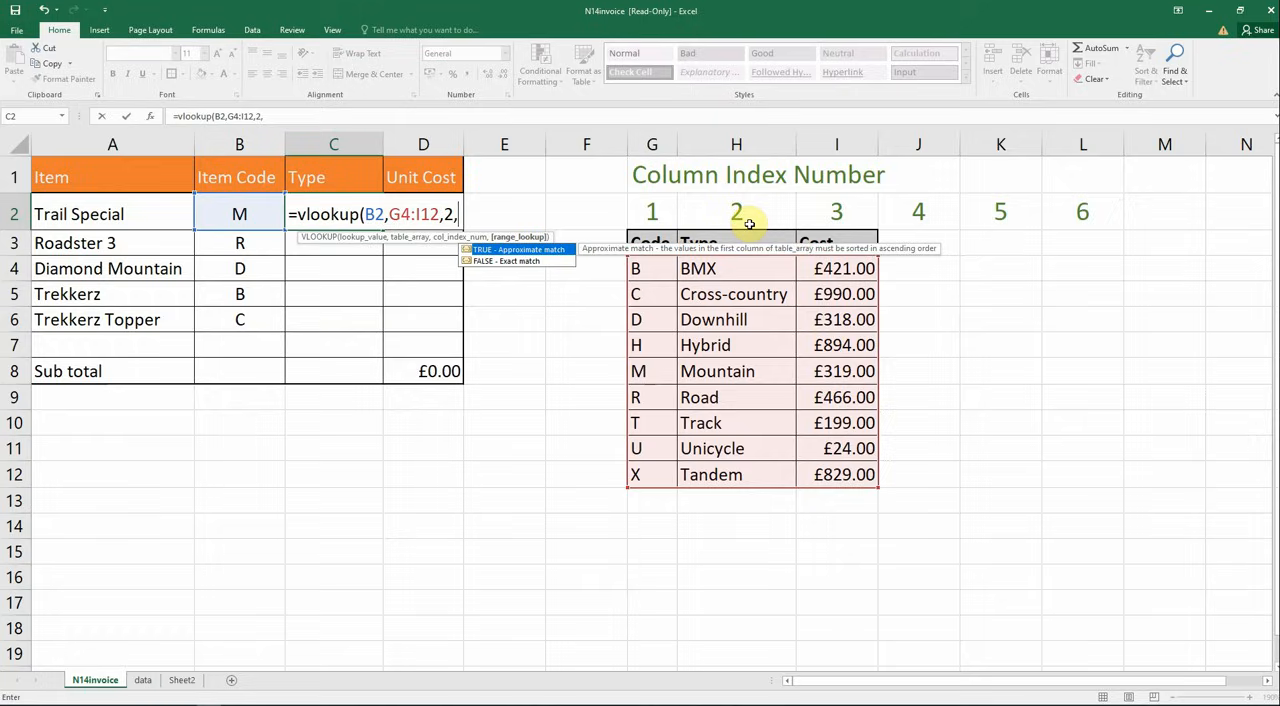
type("fa")
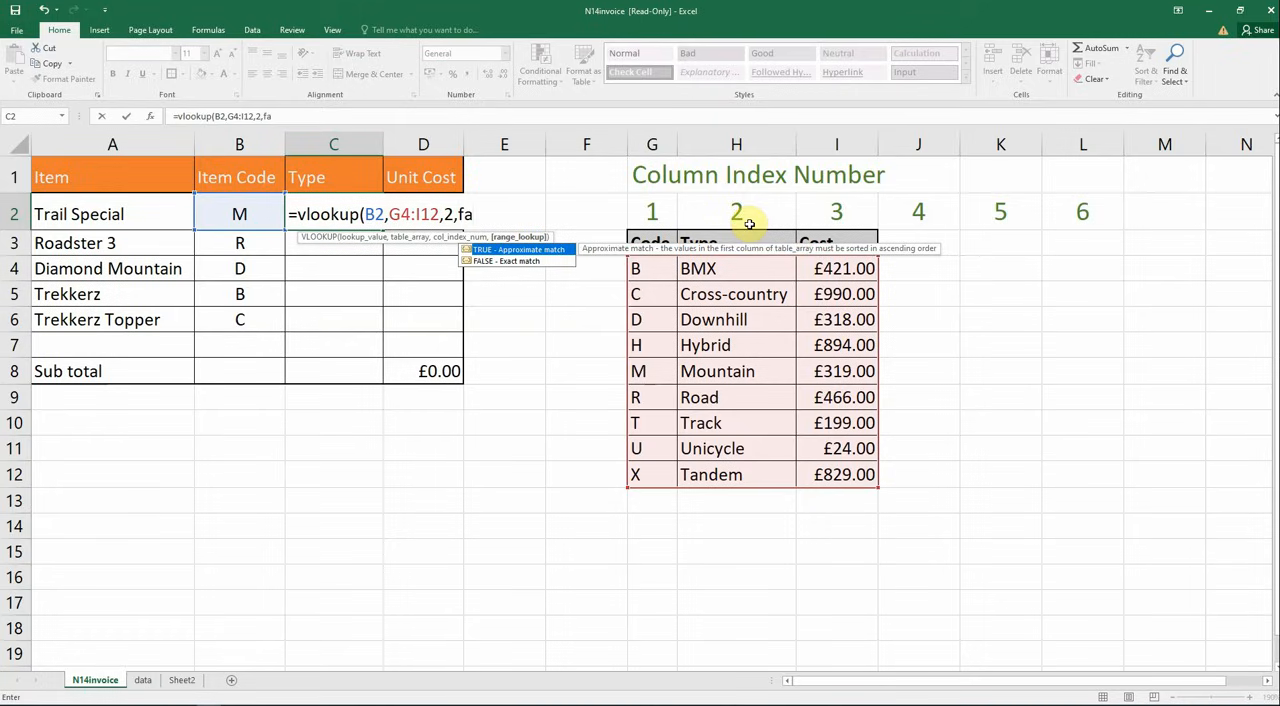
key("Enter")
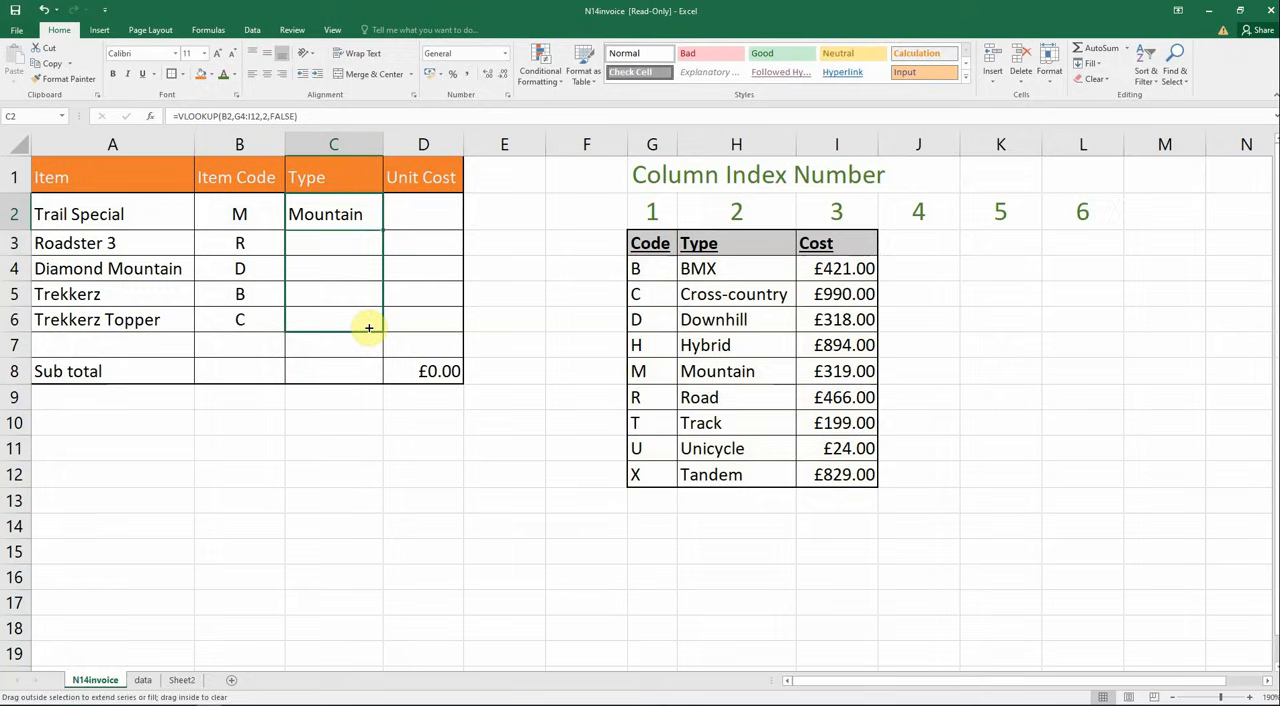
- Lock the range as $G$4:$I$12 and fill C2 down to C6 so all five types appear
left_click_drag(368, 328, 334, 320)
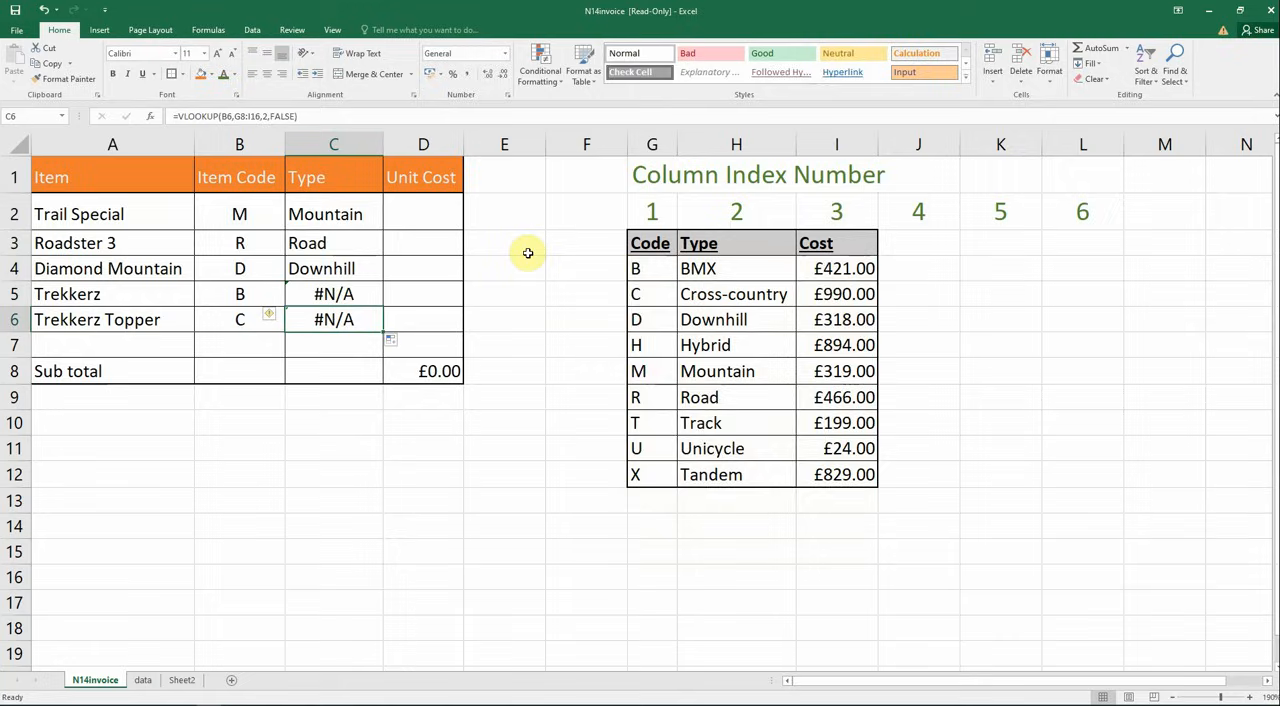
double_click(332, 212)
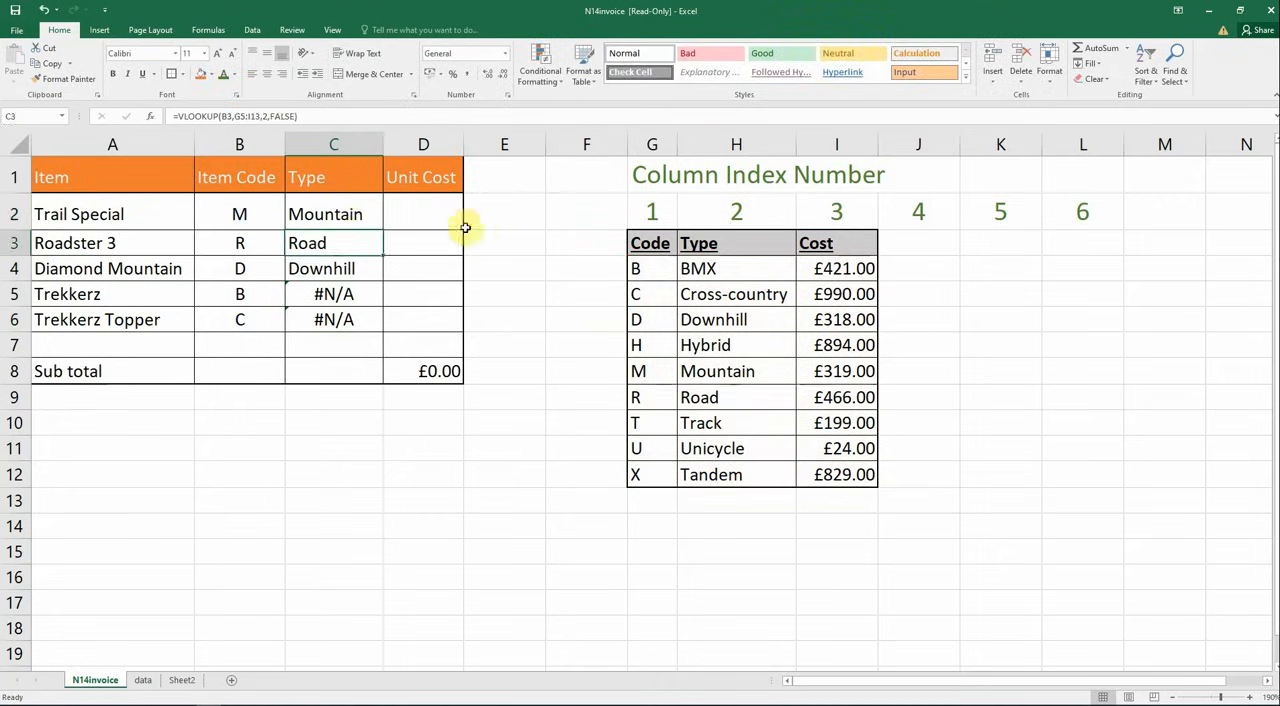
left_click(332, 214)
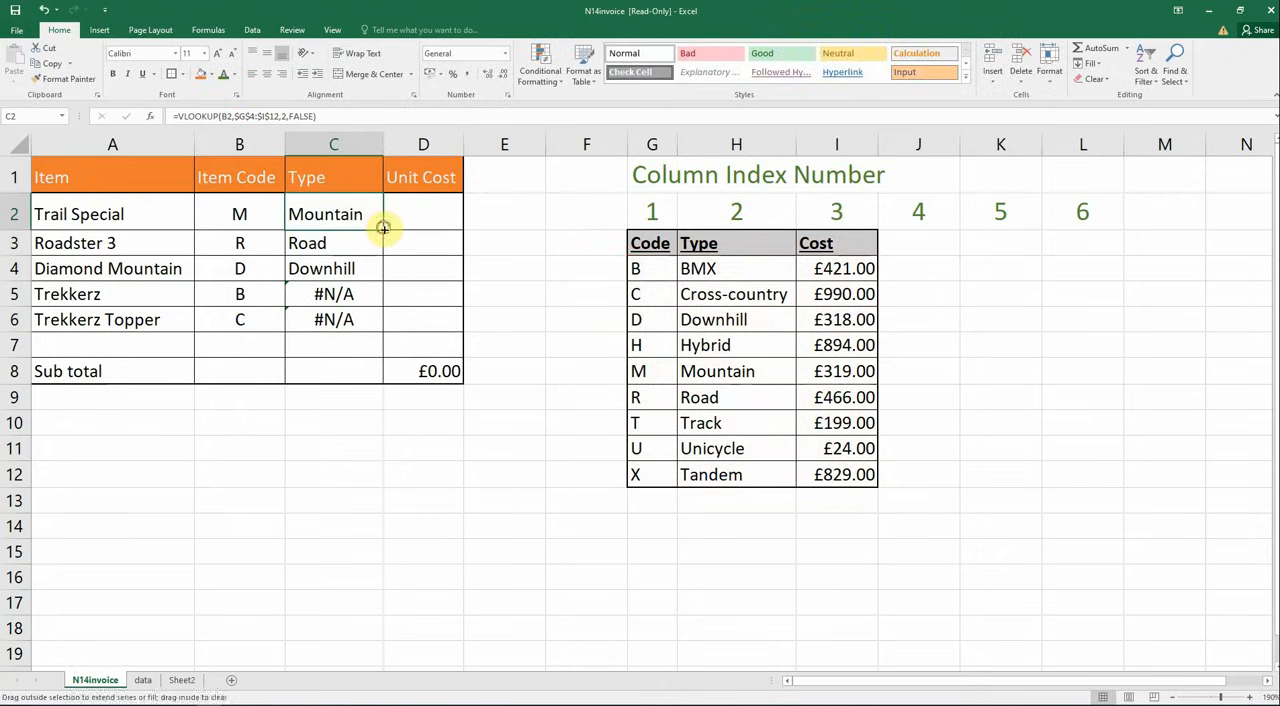
left_click_drag(384, 224, 384, 320)
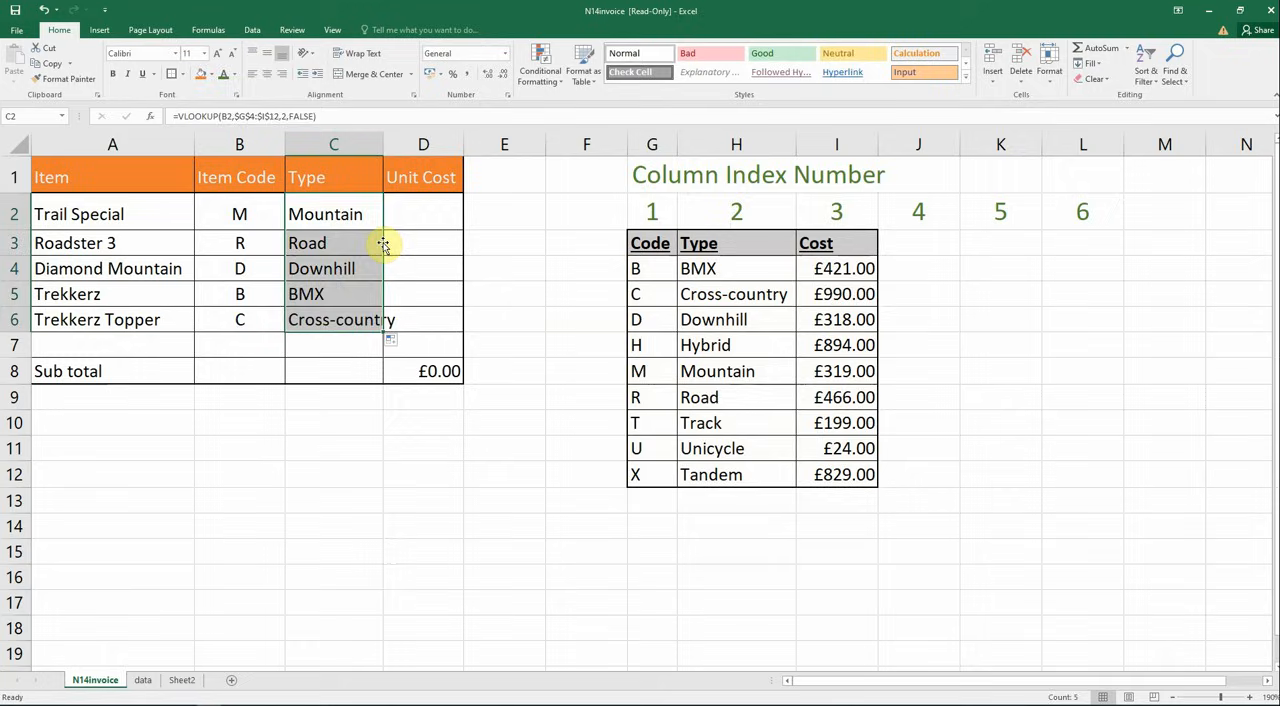
left_click(424, 212)
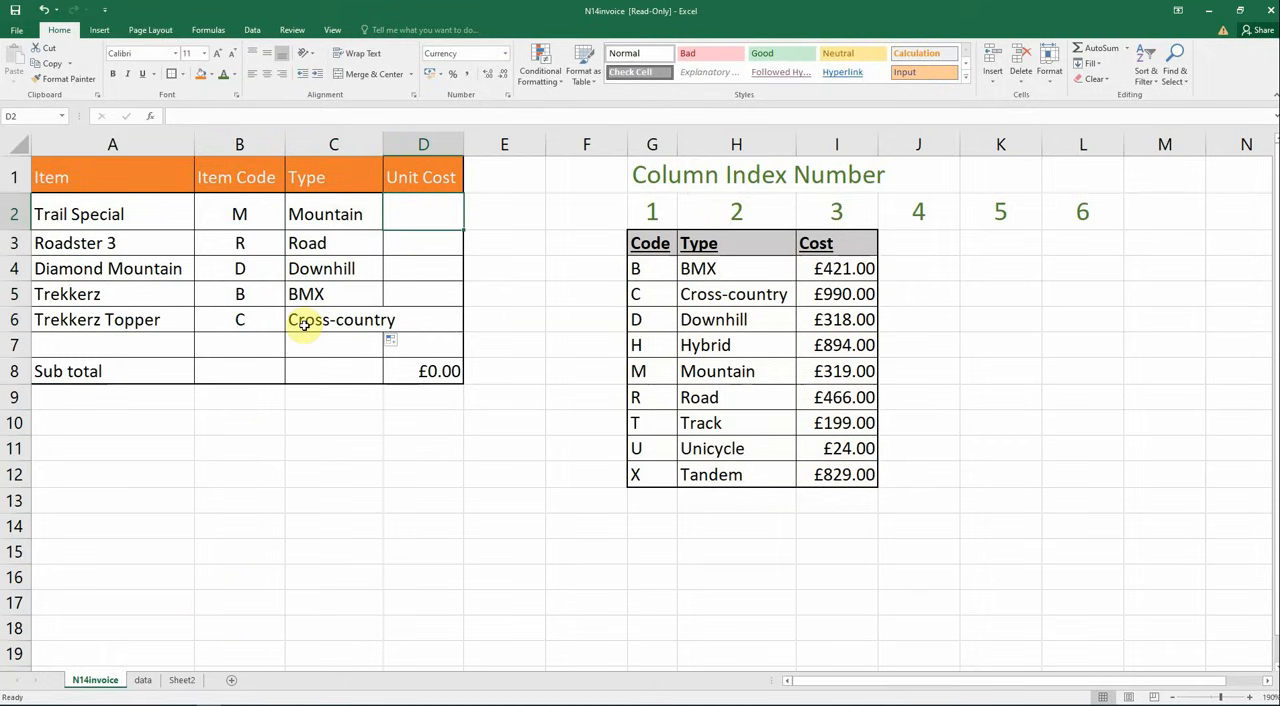
- Enter a VLOOKUP in D2 matching B2 against the data sheet's A2:C10, column 3, returning £319.00
type("=")
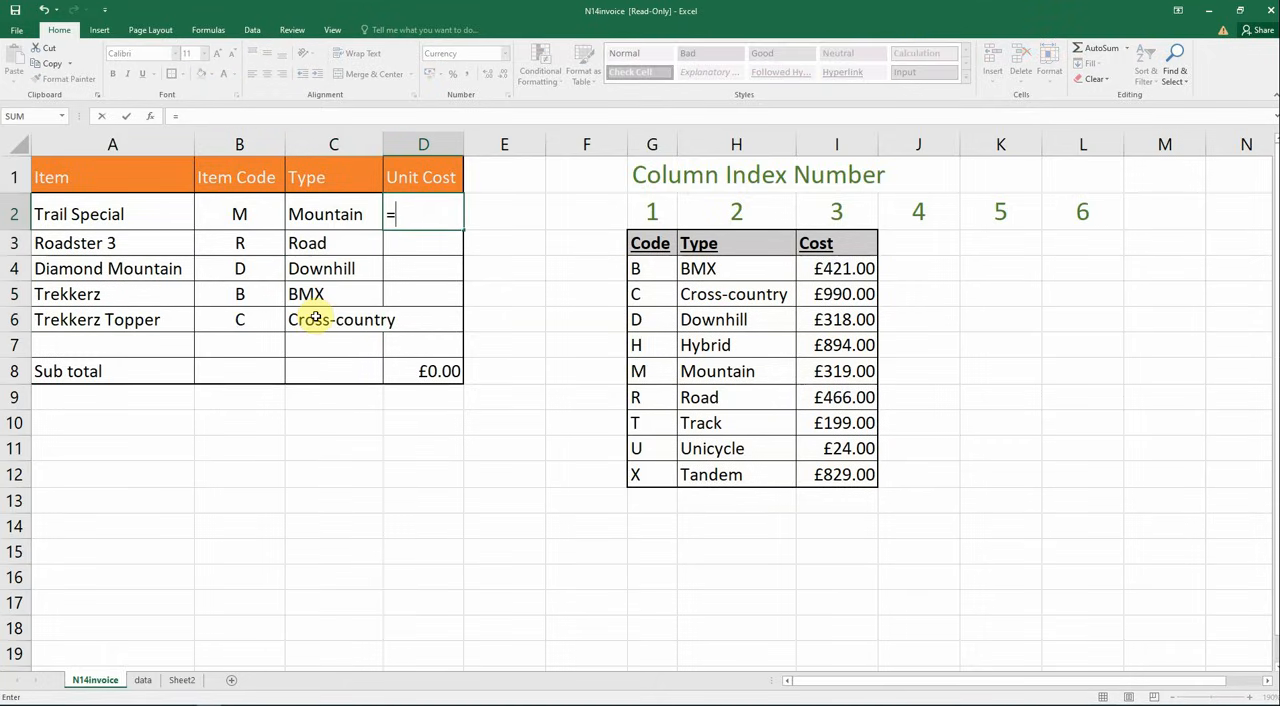
type("vlookup(")
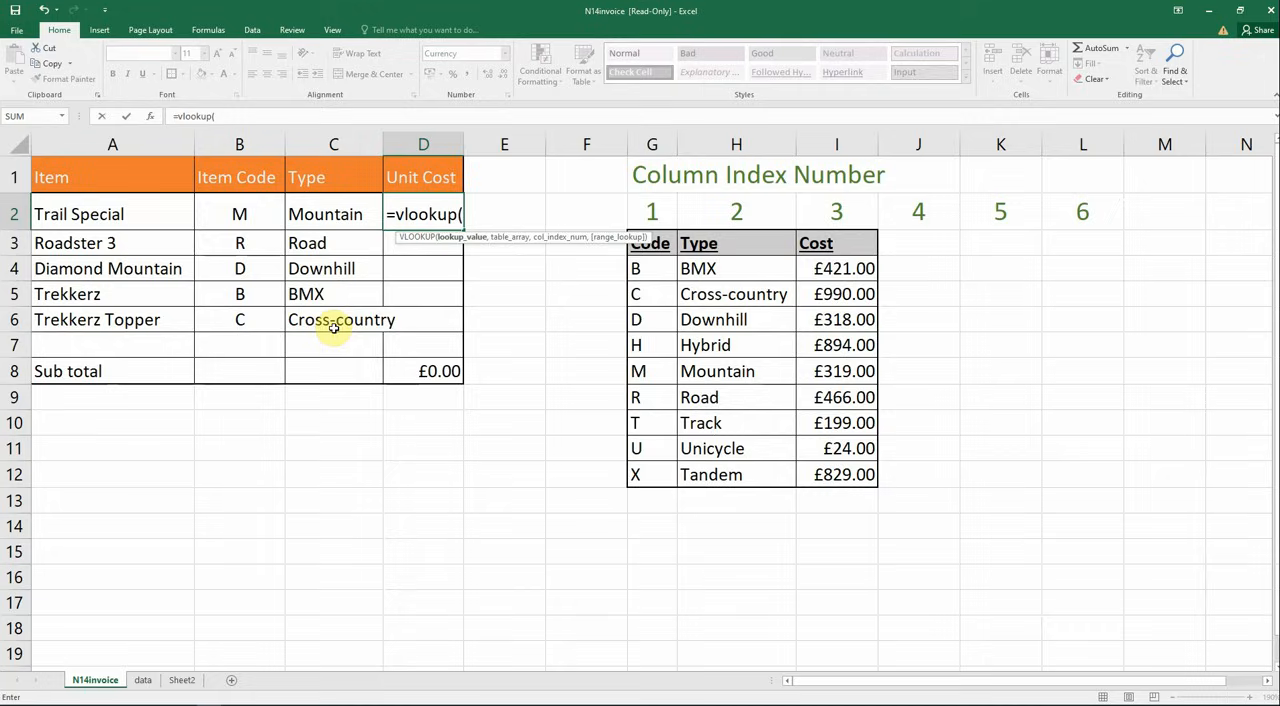
left_click(240, 212)
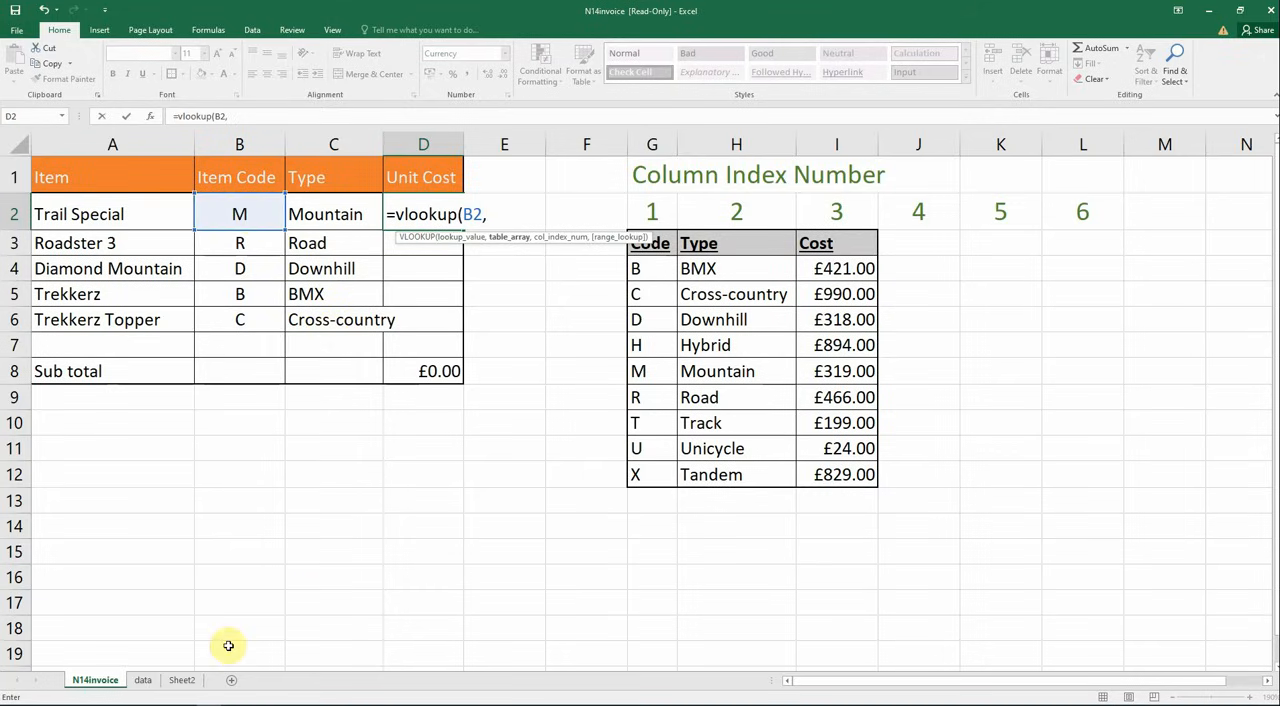
left_click(146, 680)
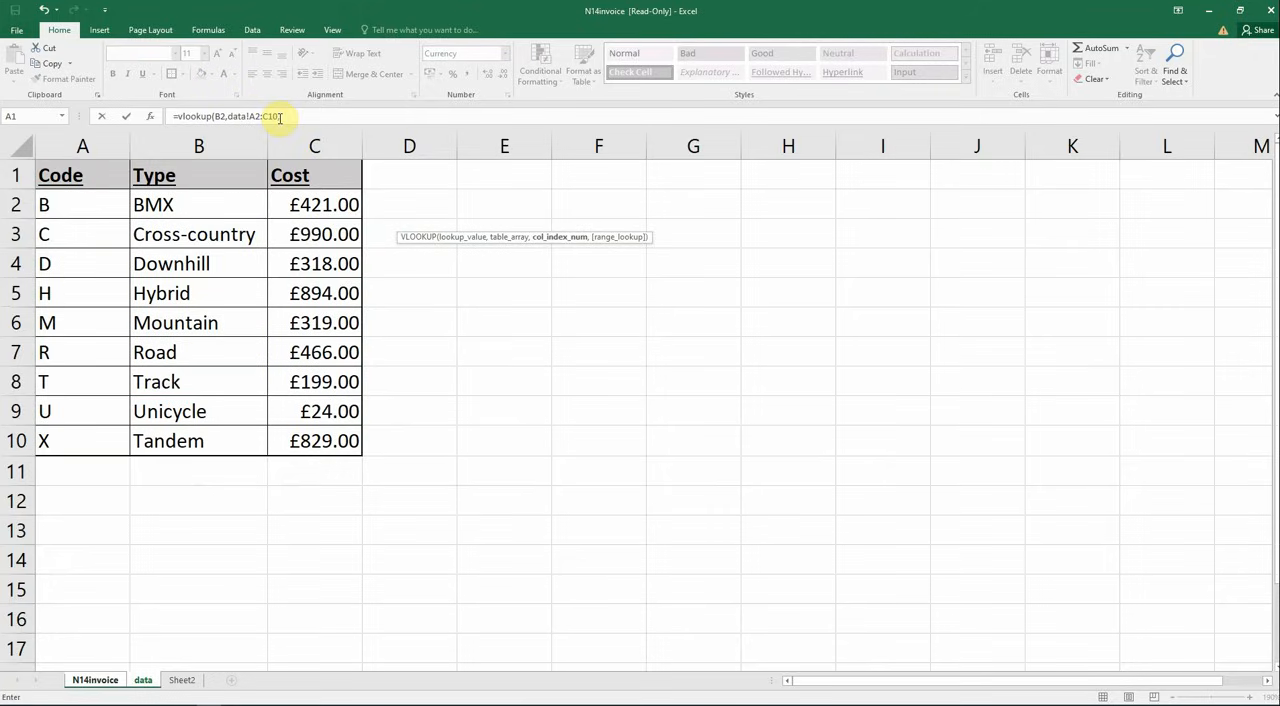
type(",false")
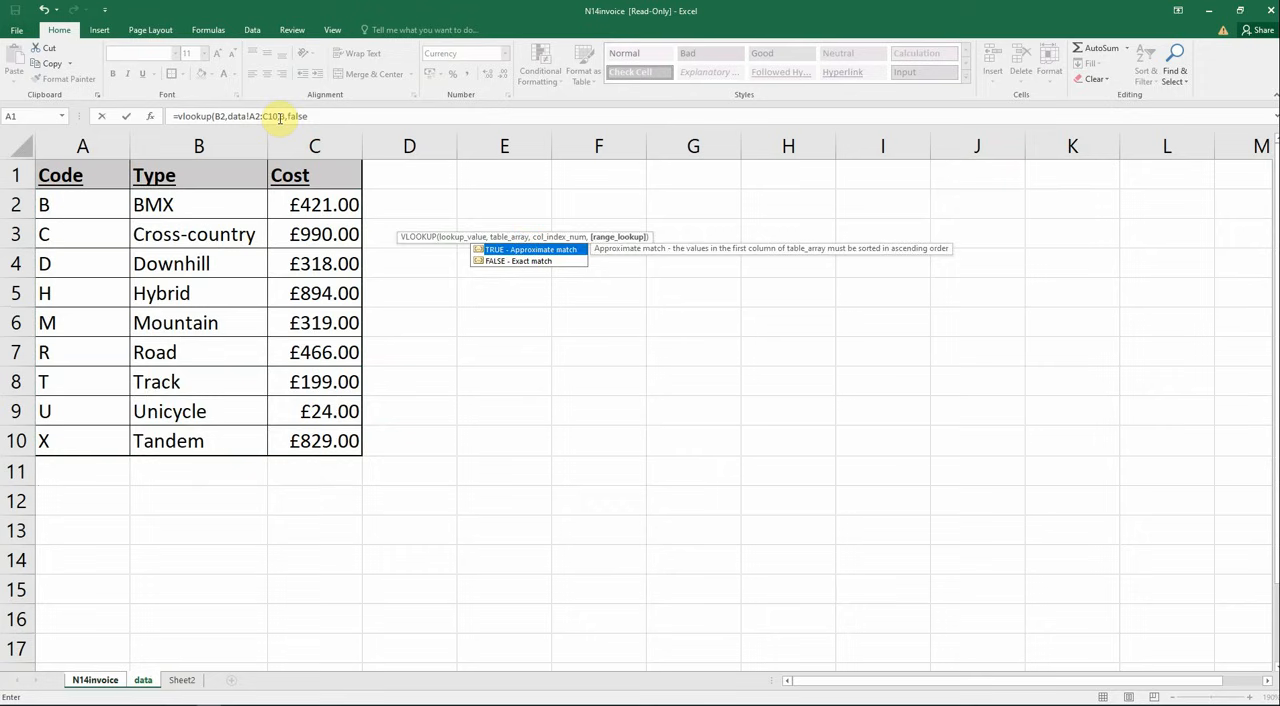
left_click(96, 680)
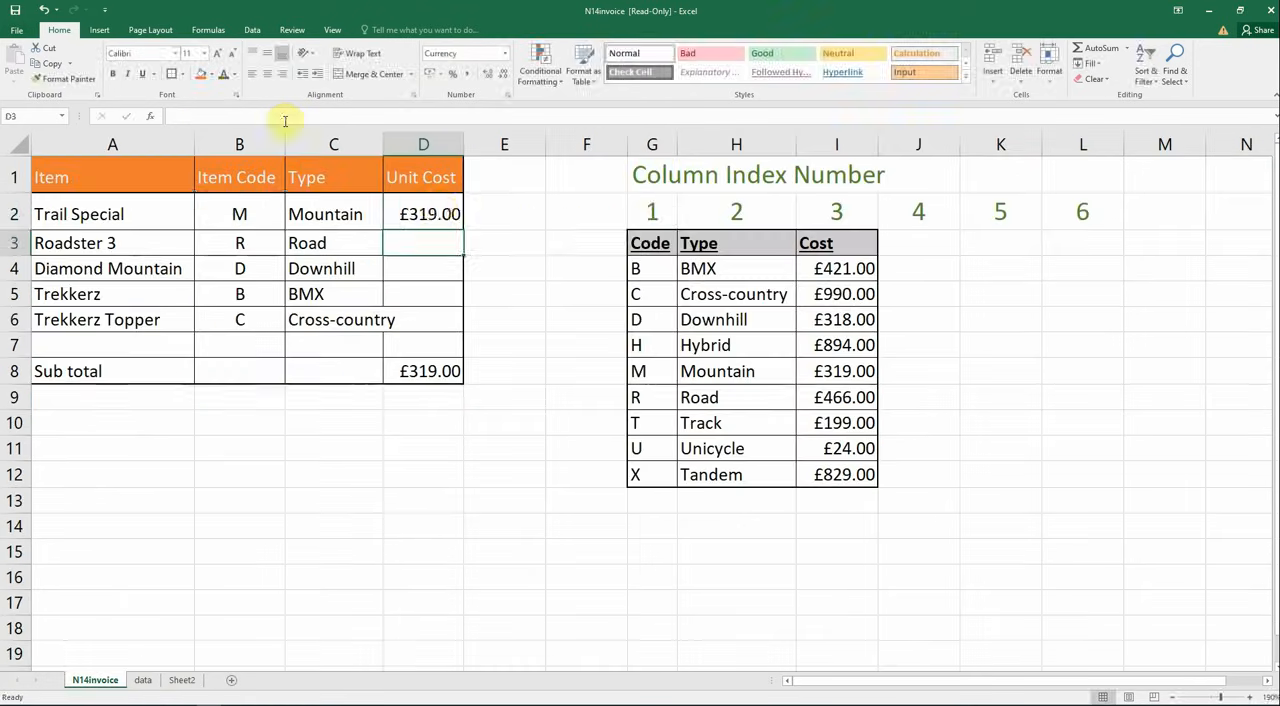